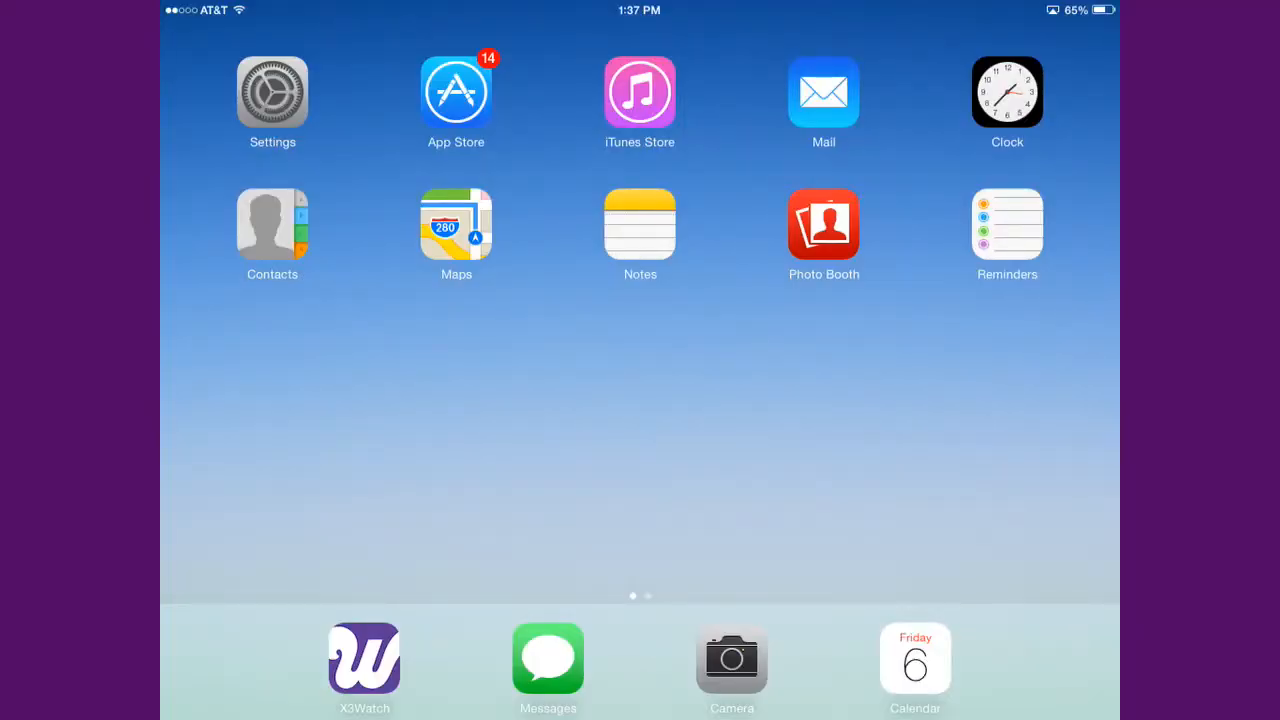
- Go into Settings > General and bring the Restrictions entry into view
click(272, 90)
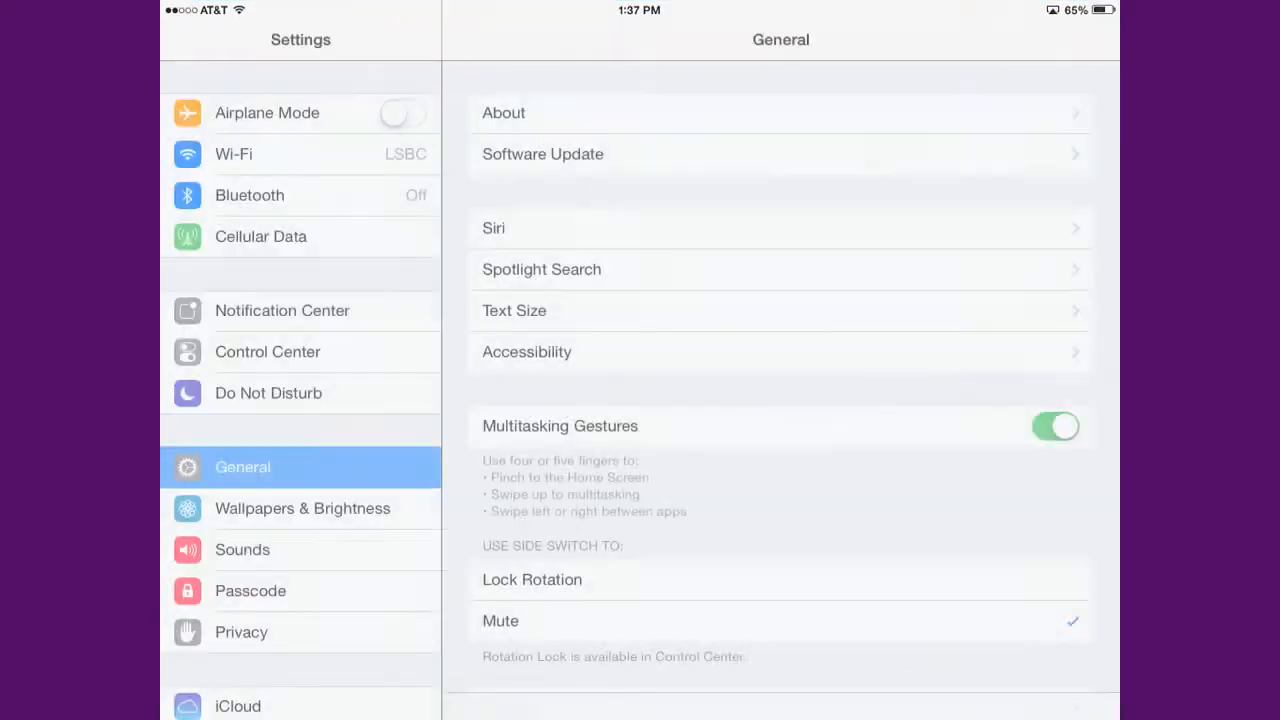
scroll(down, 3)
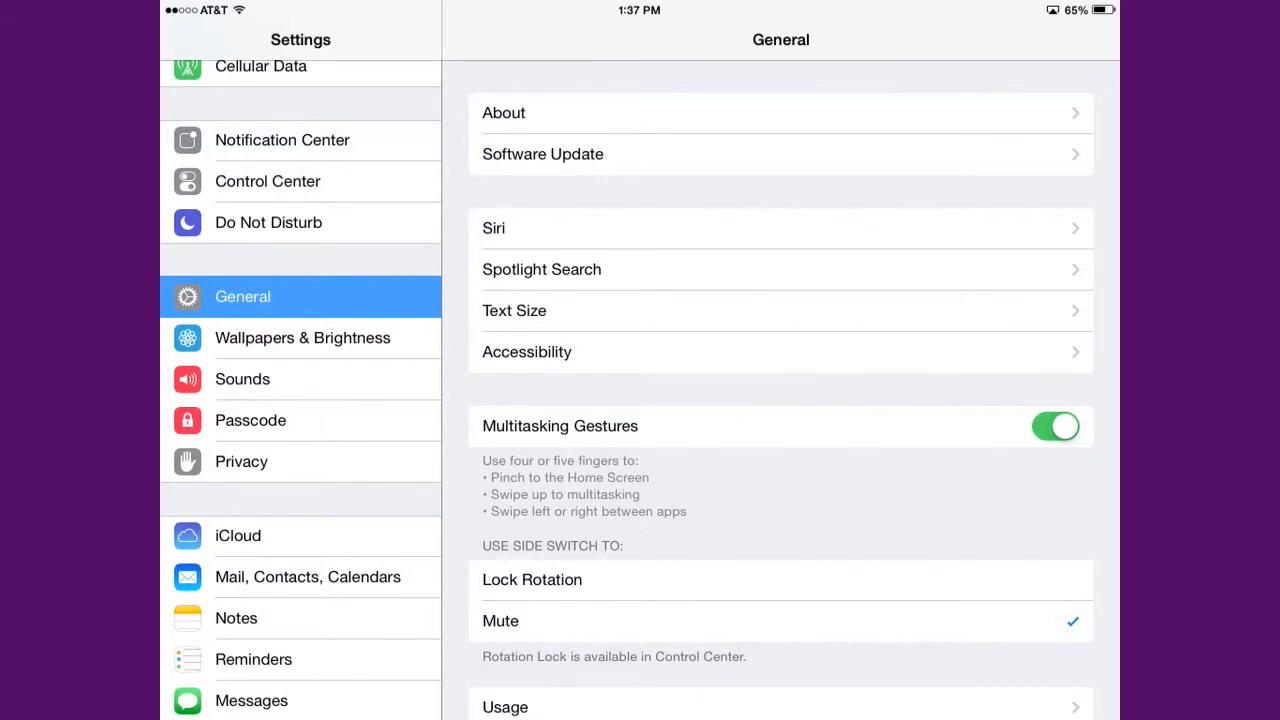
scroll(down, 3)
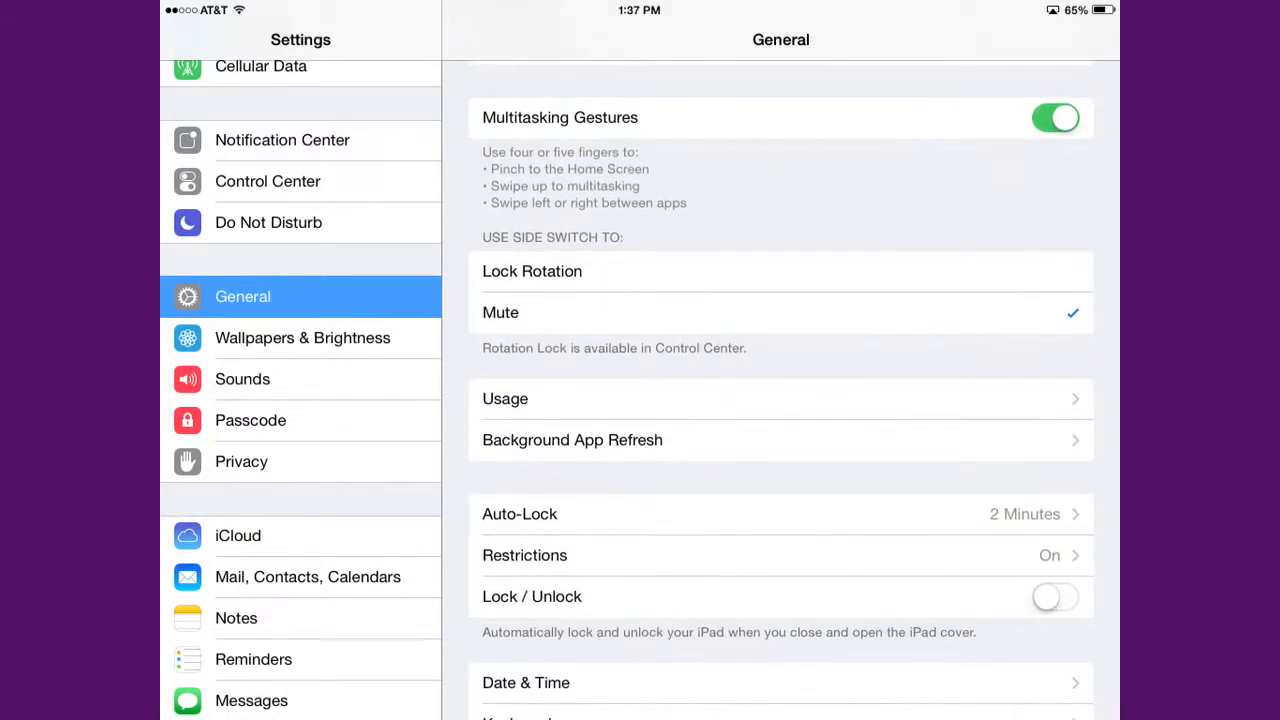
- Enter Restrictions with the passcode and switch Safari off
click(524, 556)
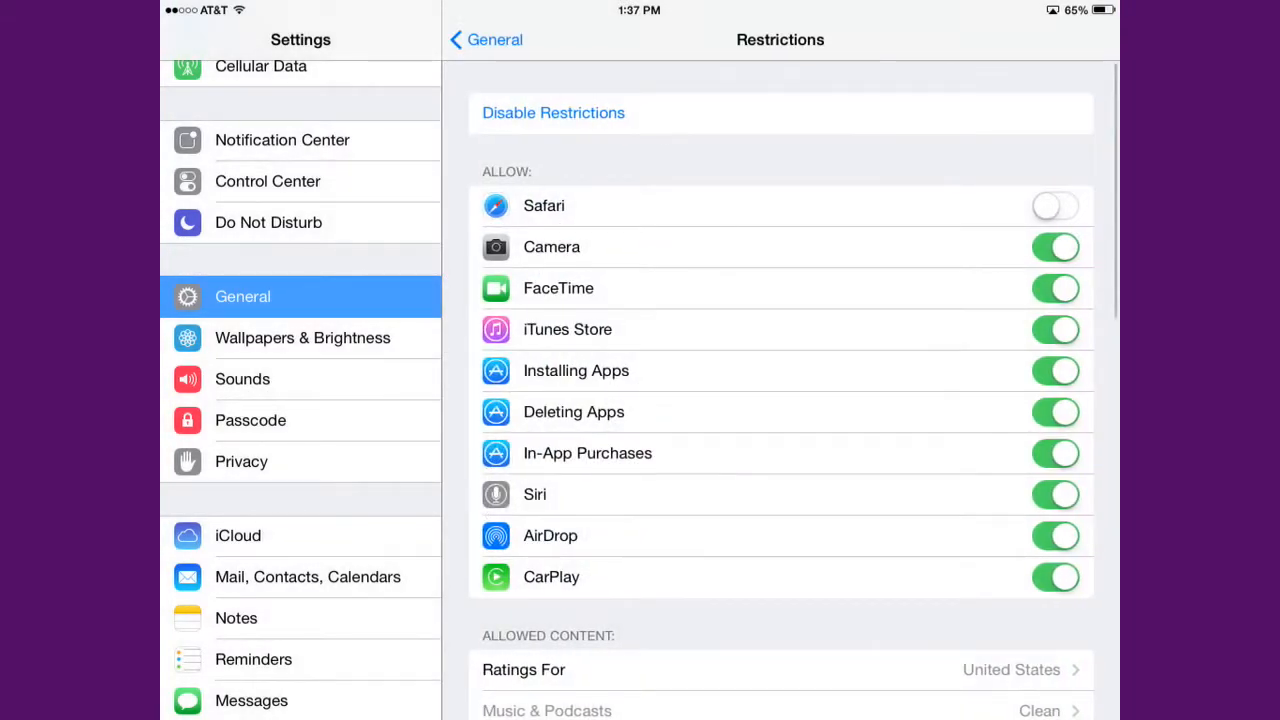
- Switch off Installing Apps, Deleting Apps and In-App Purchases under Allow
click(1056, 370)
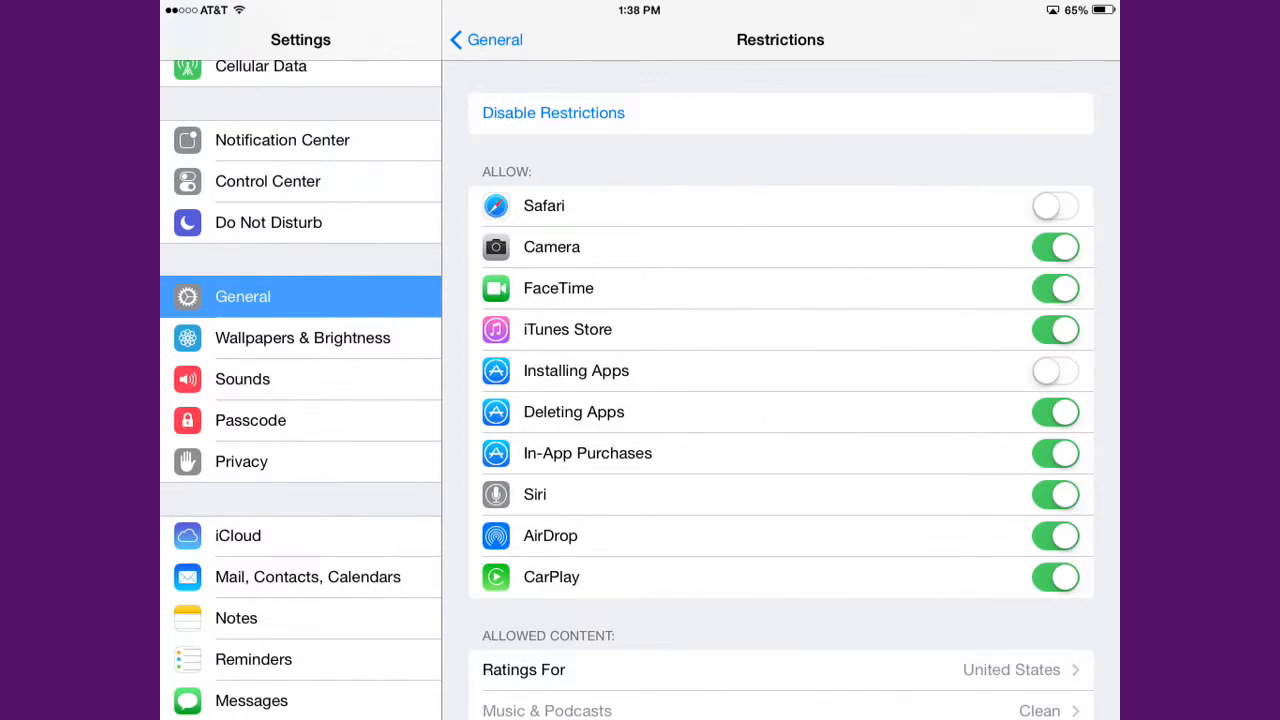
click(1056, 412)
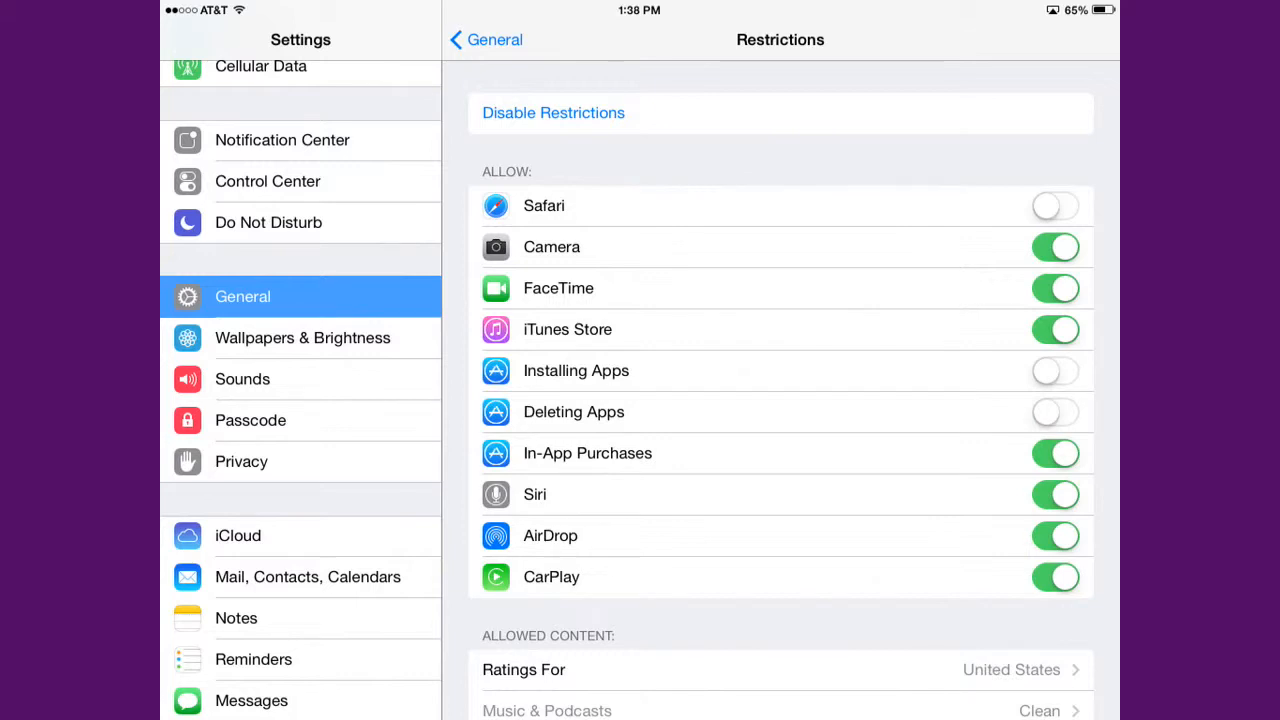
click(1056, 452)
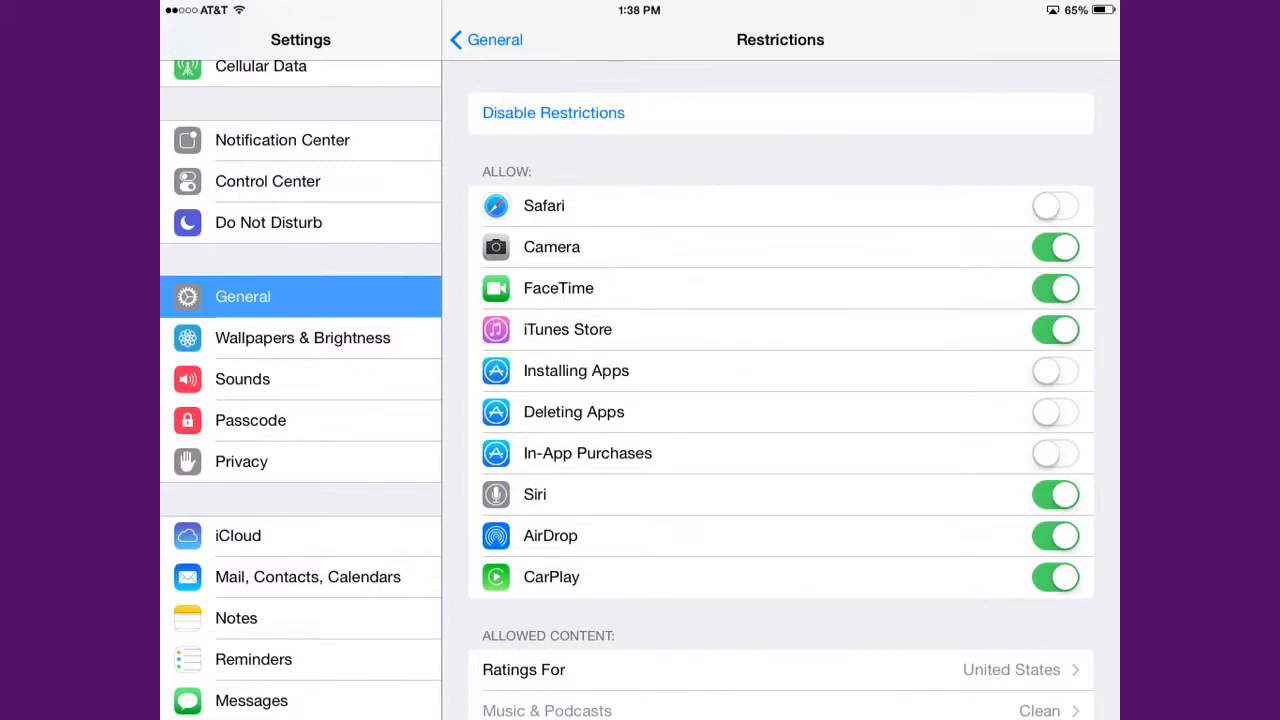
scroll(down, 3)
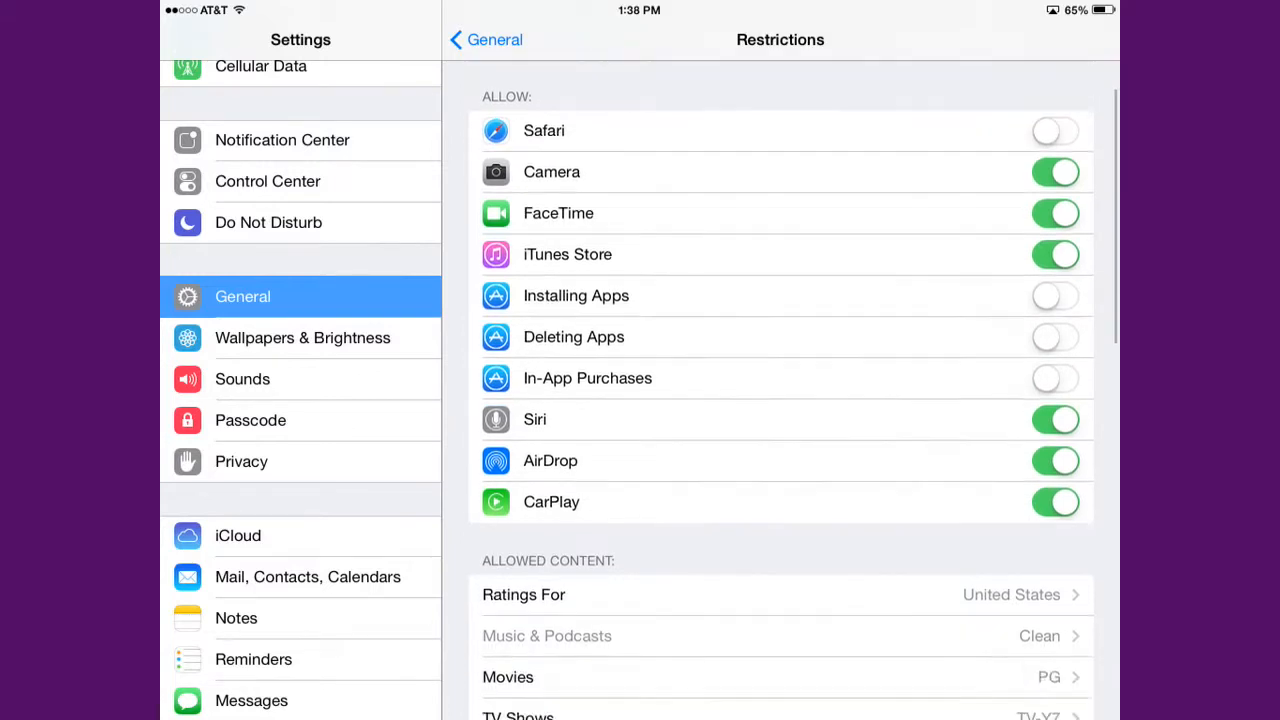
scroll(down, 3)
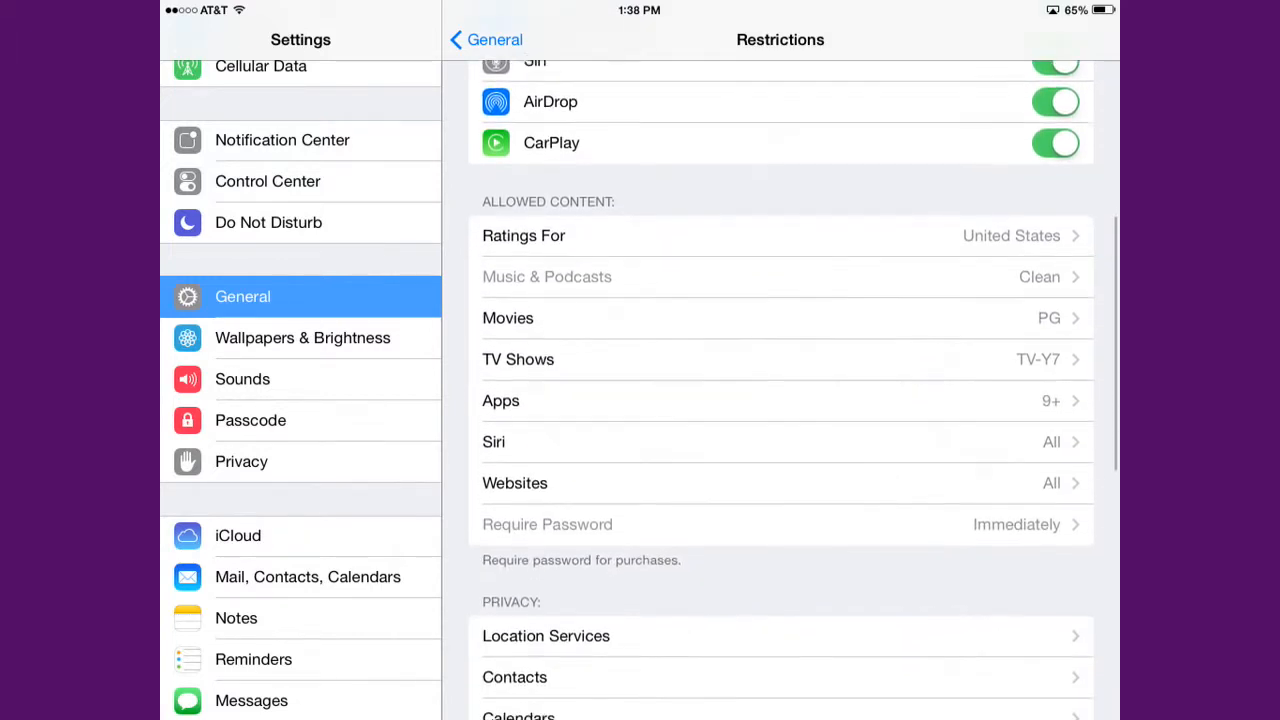
scroll(down, 3)
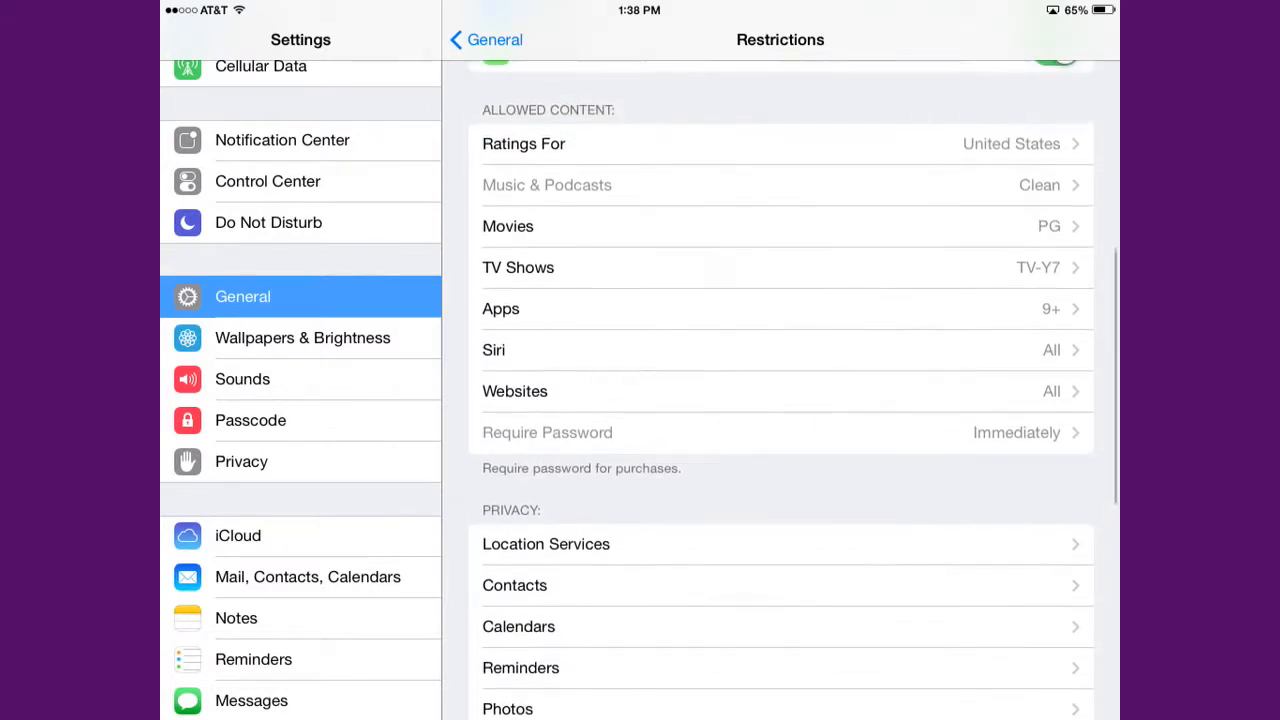
scroll(up, 3)
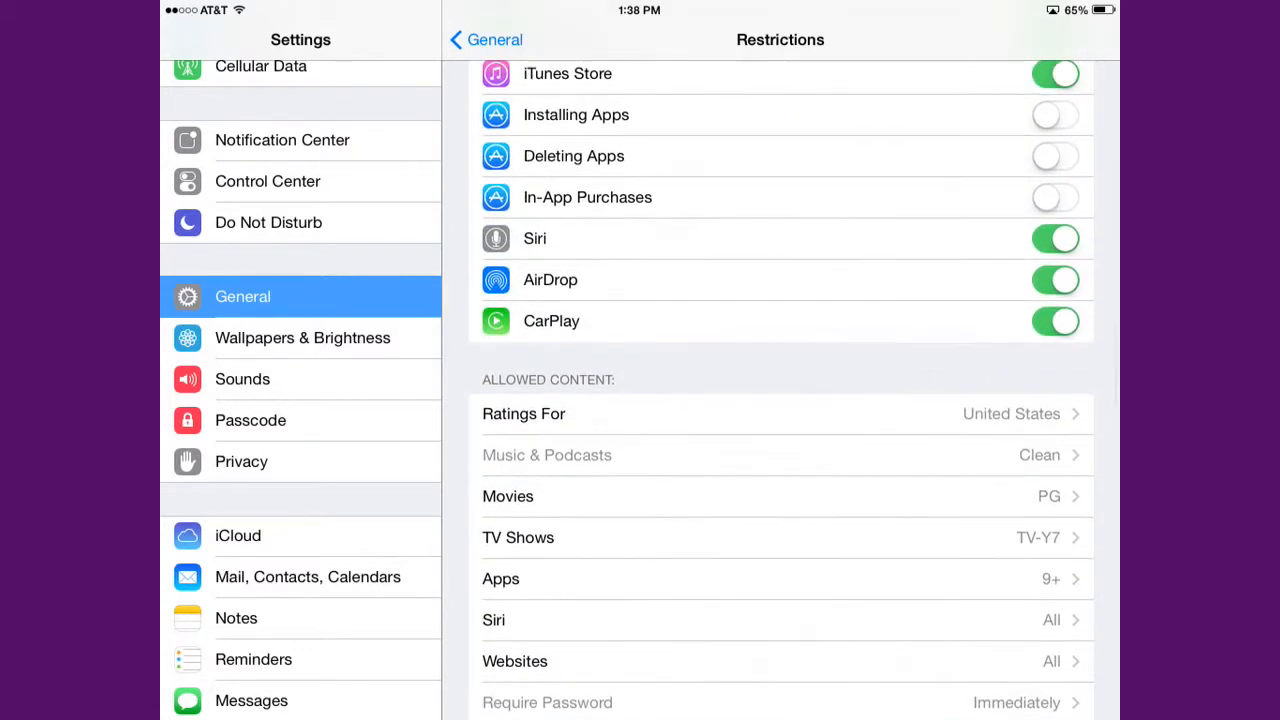